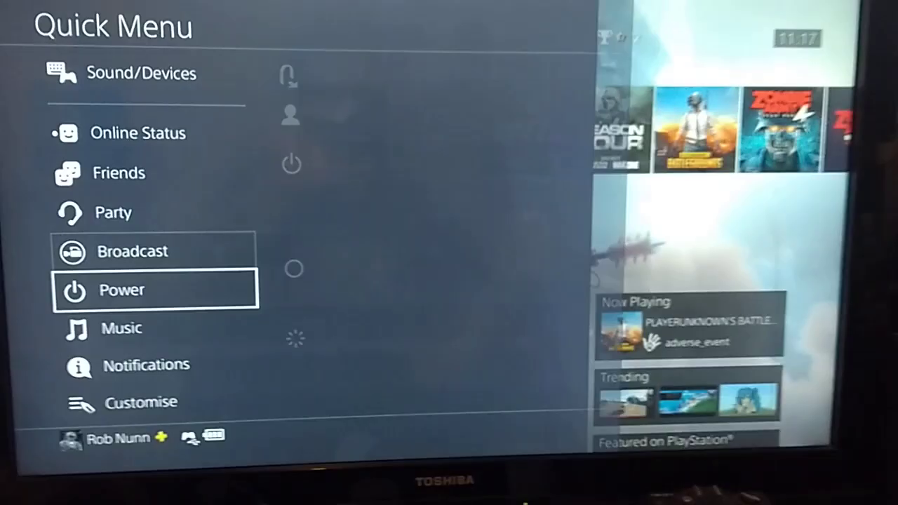
Choose Power from the Quick Menu and turn the console off completely.
{"action": "left_click", "coordinate": [121, 289]}
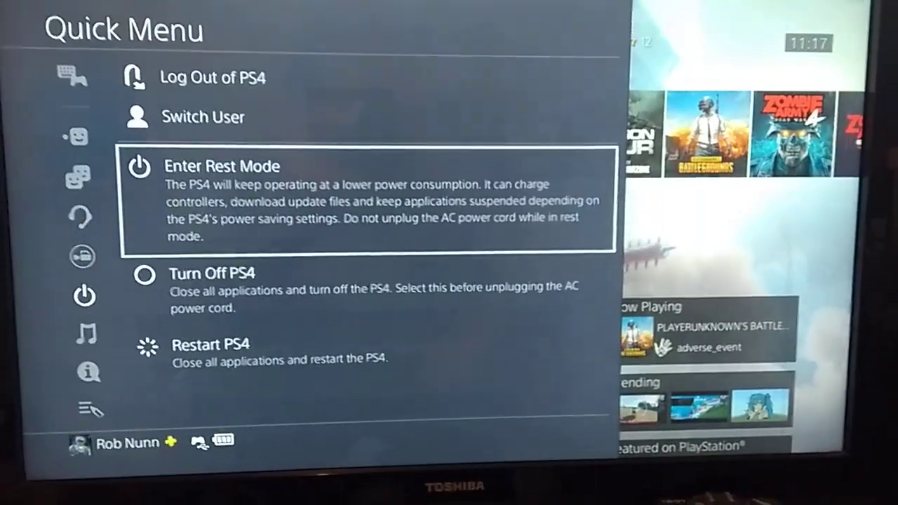
{"action": "left_click", "coordinate": [213, 272]}
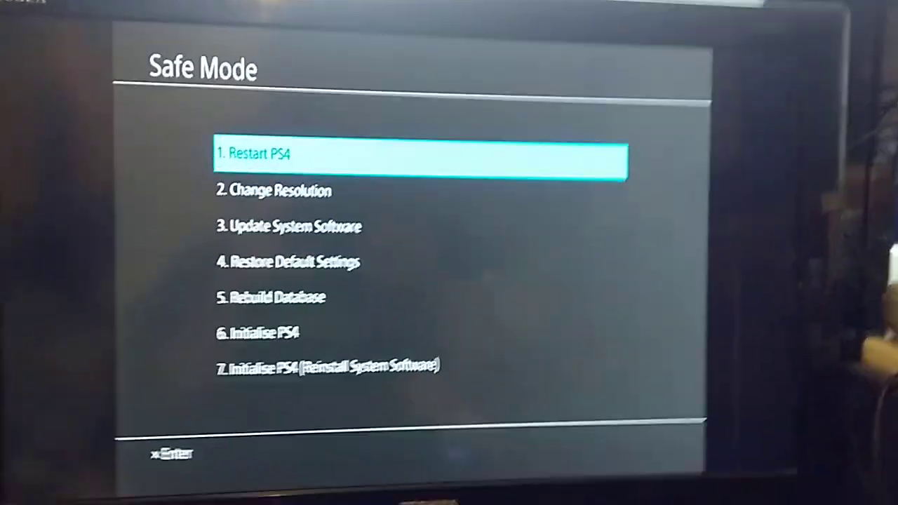
Move down the Safe Mode menu to option 5, Rebuild Database.
{"action": "key", "text": "down"}
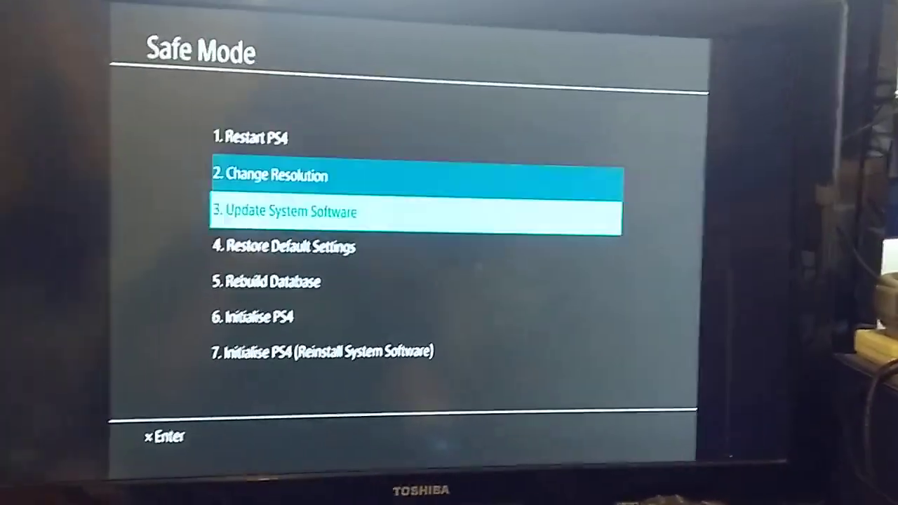
{"action": "key", "text": "down"}
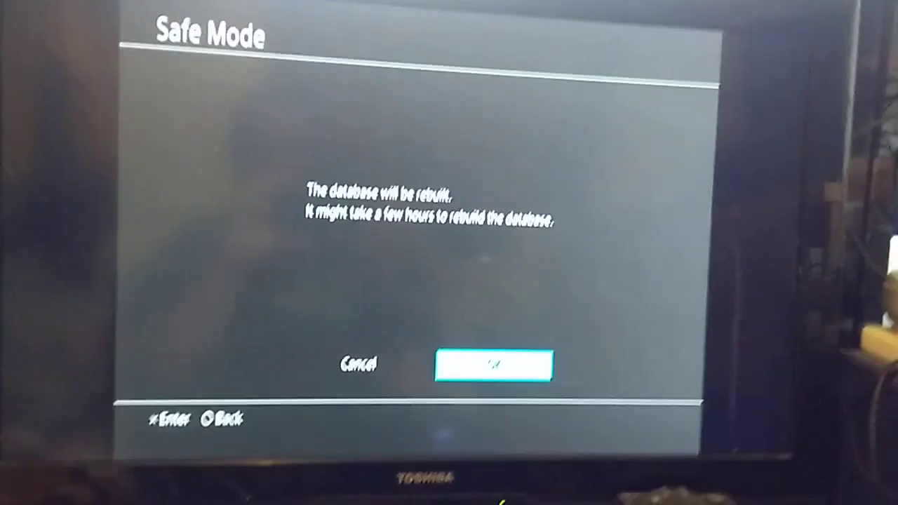
Confirm OK on the rebuild warning so the system storage check begins.
{"action": "left_click", "coordinate": [493, 365]}
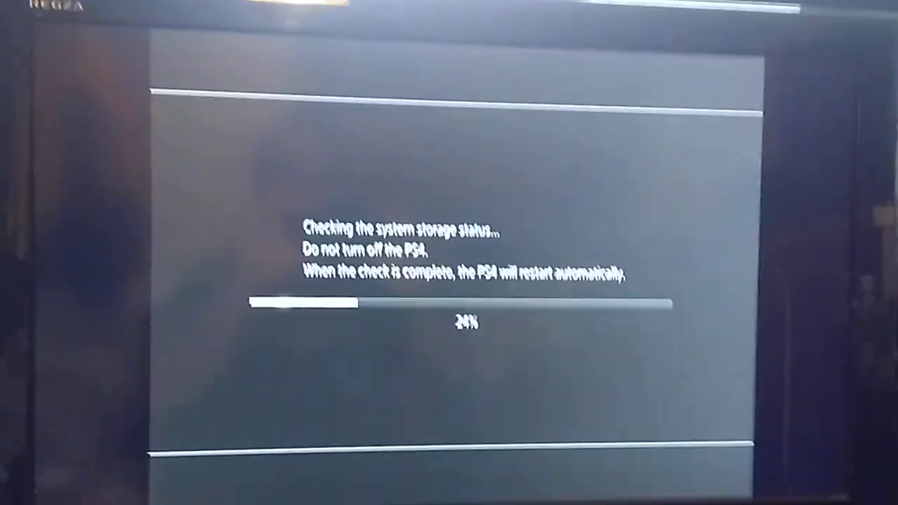